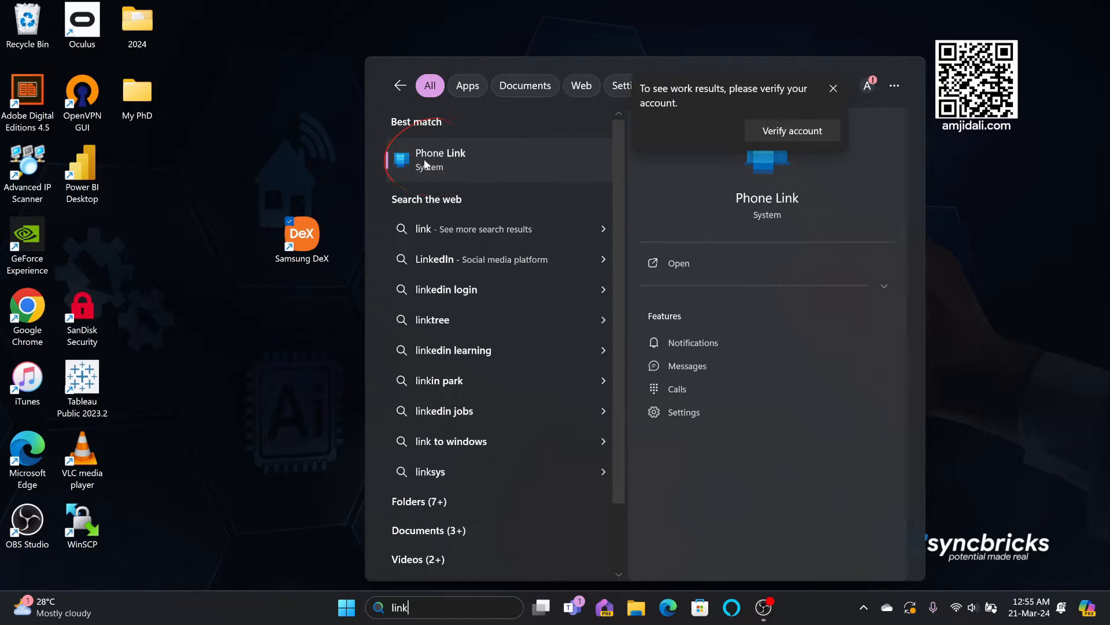
# Launch Phone Link from the Start search results and bring up its General settings.
pyautogui.click(440, 160)
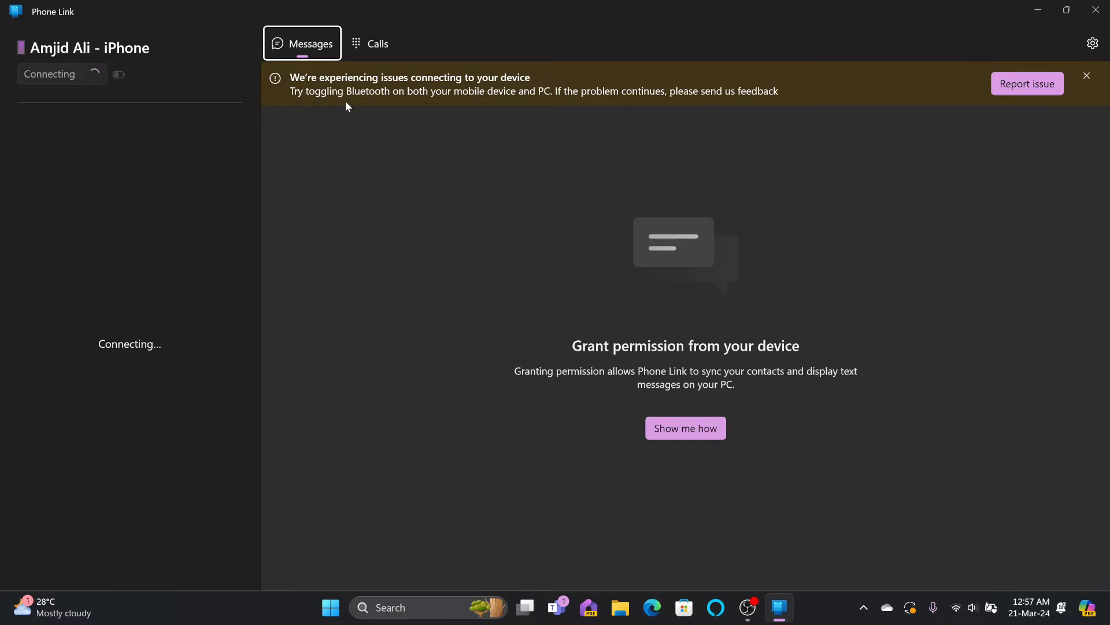
pyautogui.moveTo(215, 130)
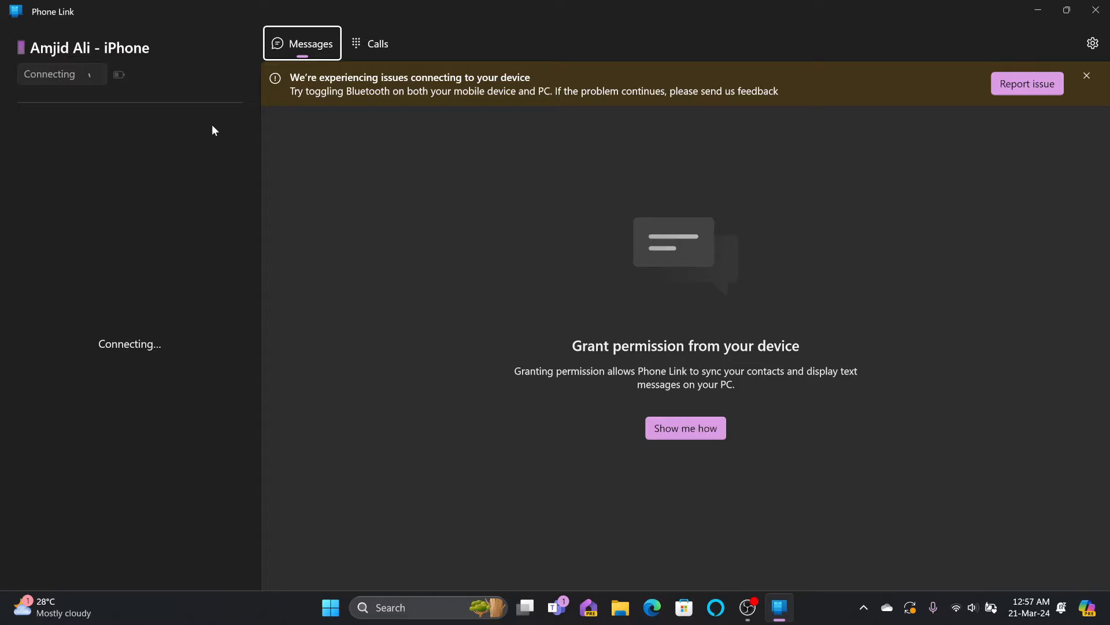
pyautogui.click(1093, 43)
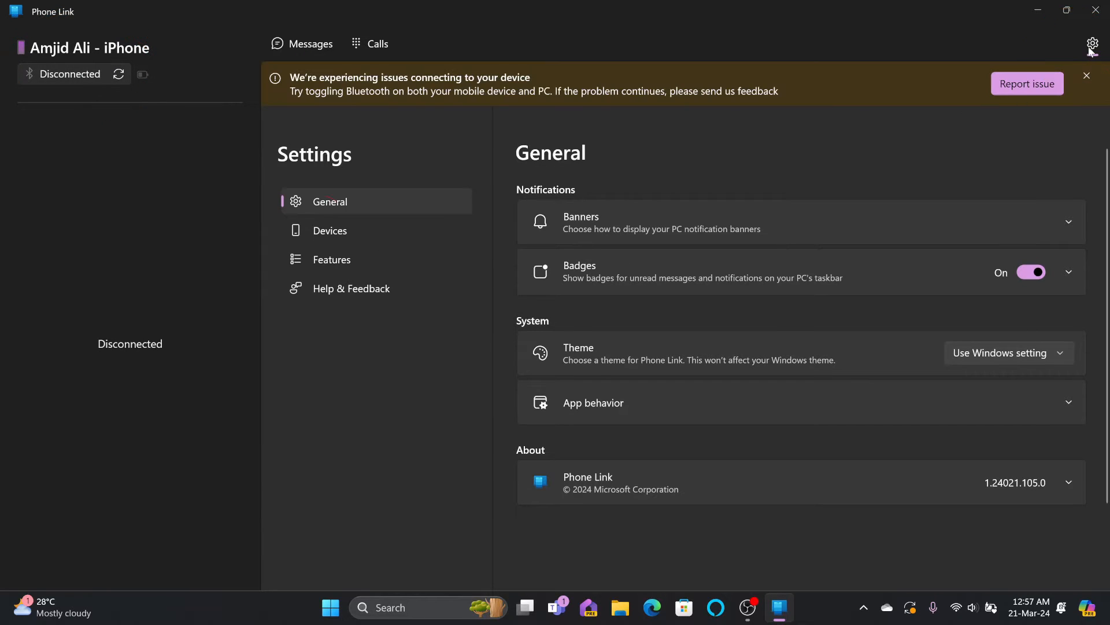
# From the Devices settings, start linking a new device and choose Android as its type.
pyautogui.click(330, 231)
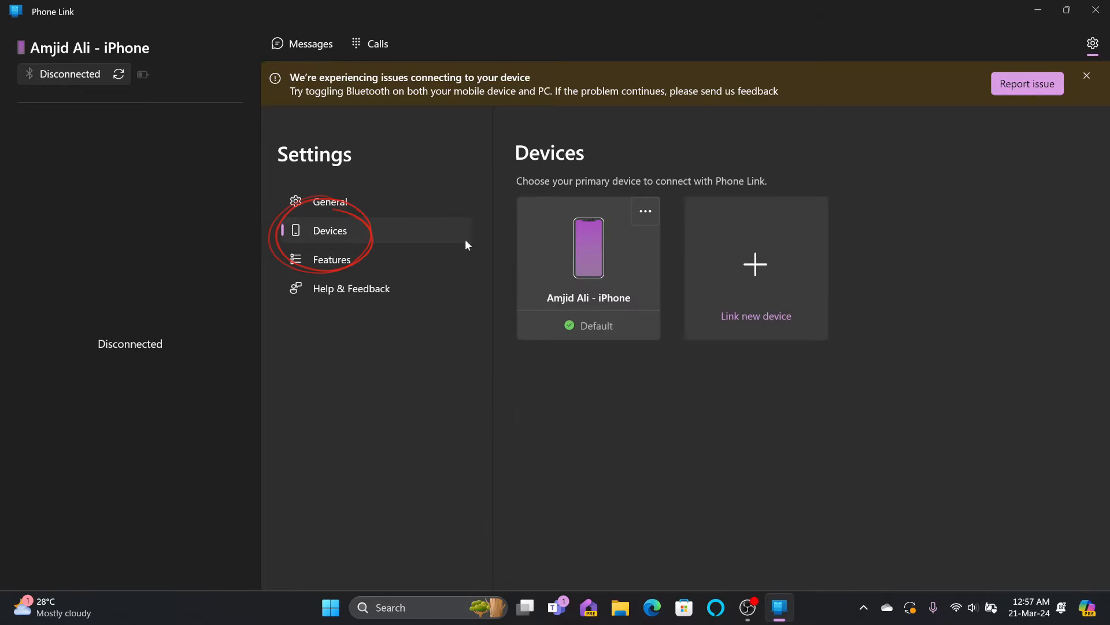
pyautogui.click(756, 267)
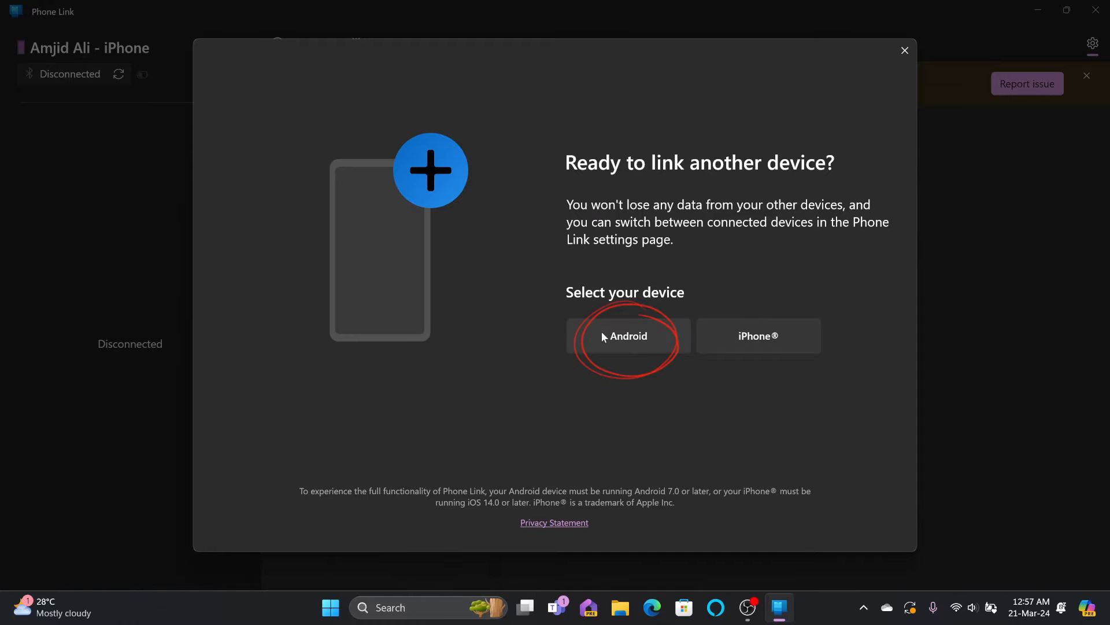
pyautogui.click(629, 336)
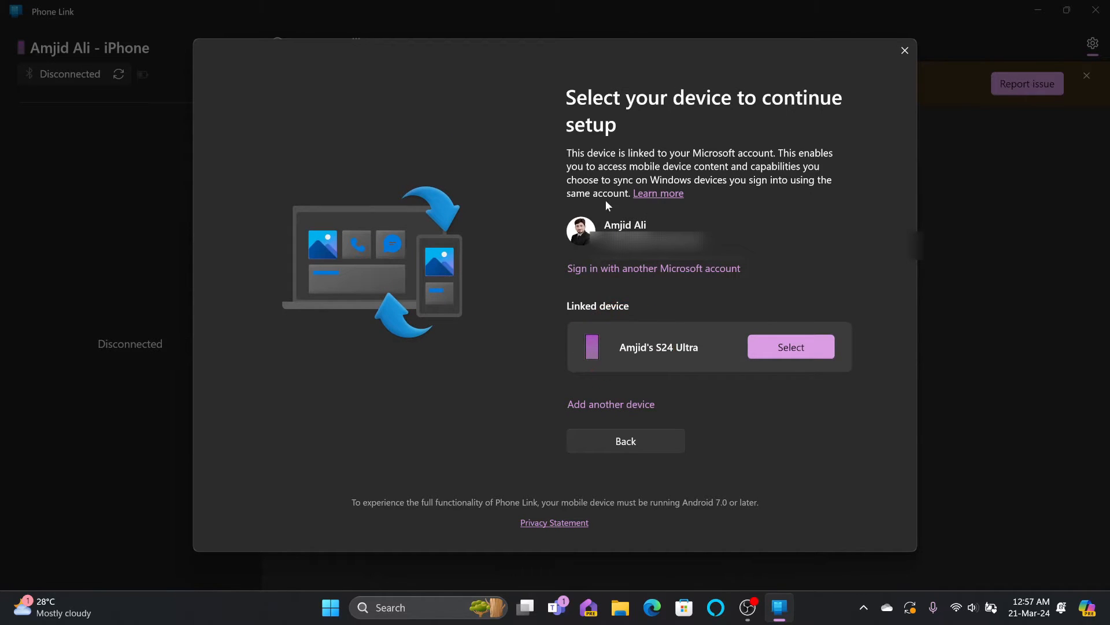
pyautogui.moveTo(630, 292)
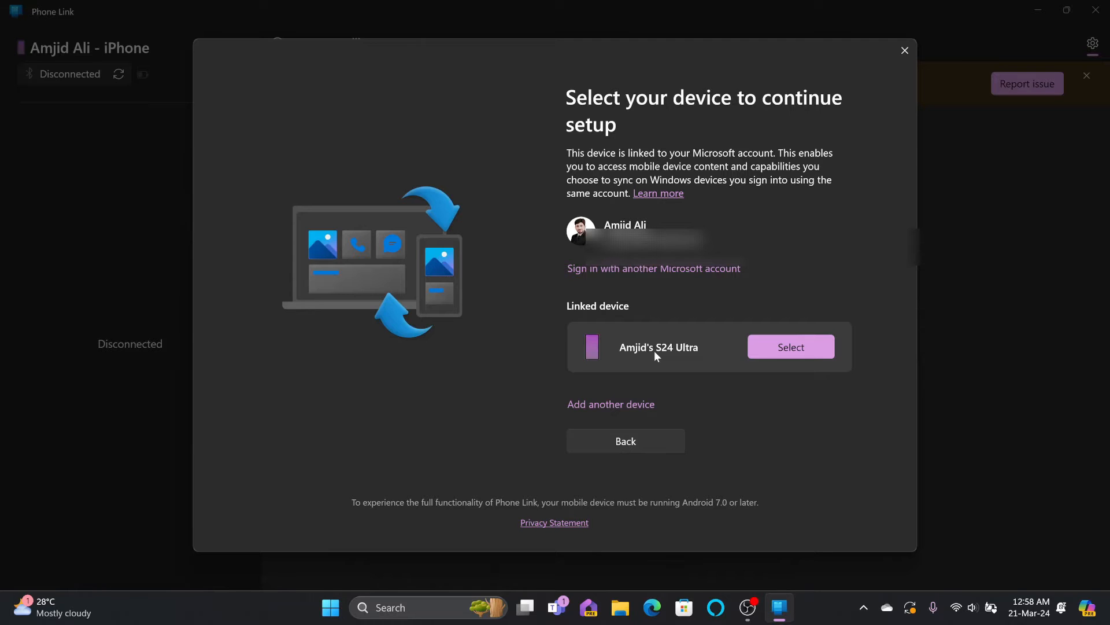
pyautogui.click(610, 404)
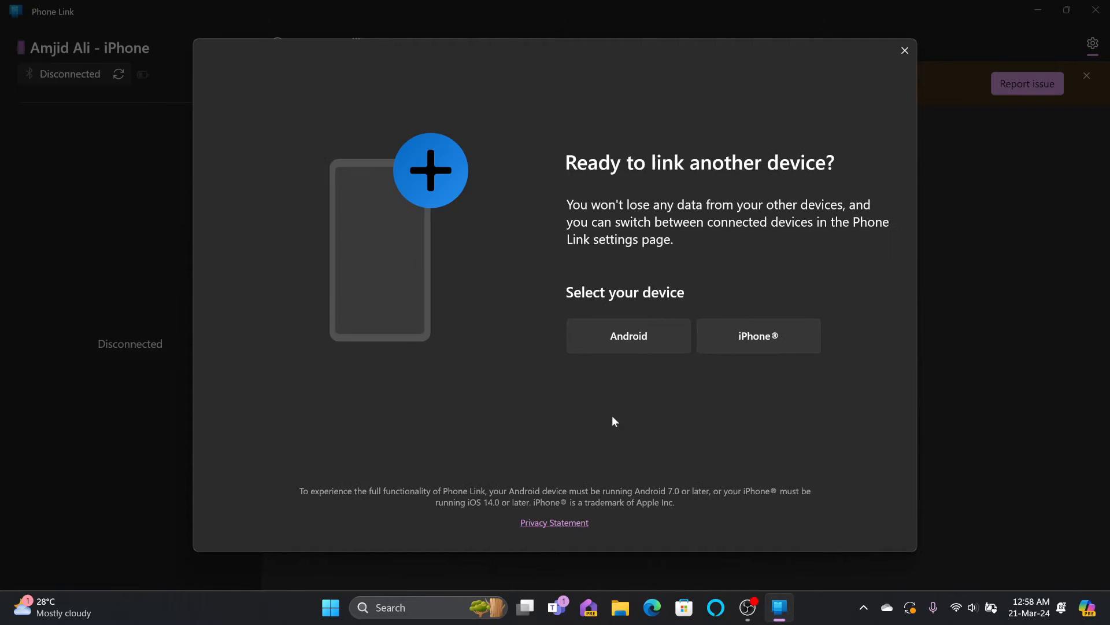
pyautogui.click(629, 336)
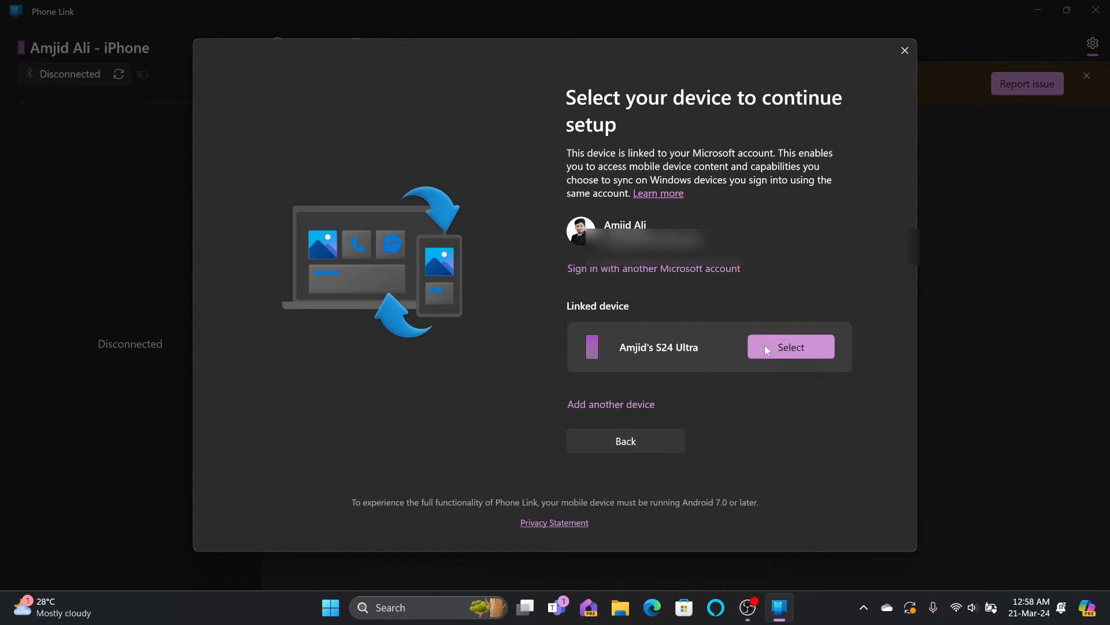
# Select the S24 Ultra, pass the all-set and welcome screens, and choose the mobile apps task.
pyautogui.click(791, 347)
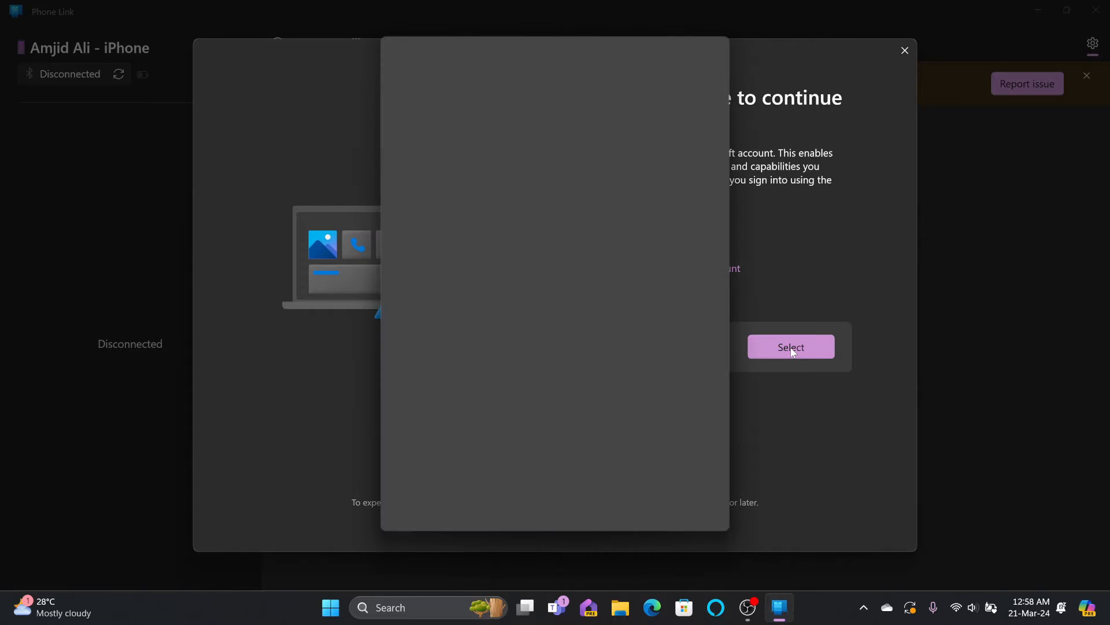
pyautogui.click(791, 347)
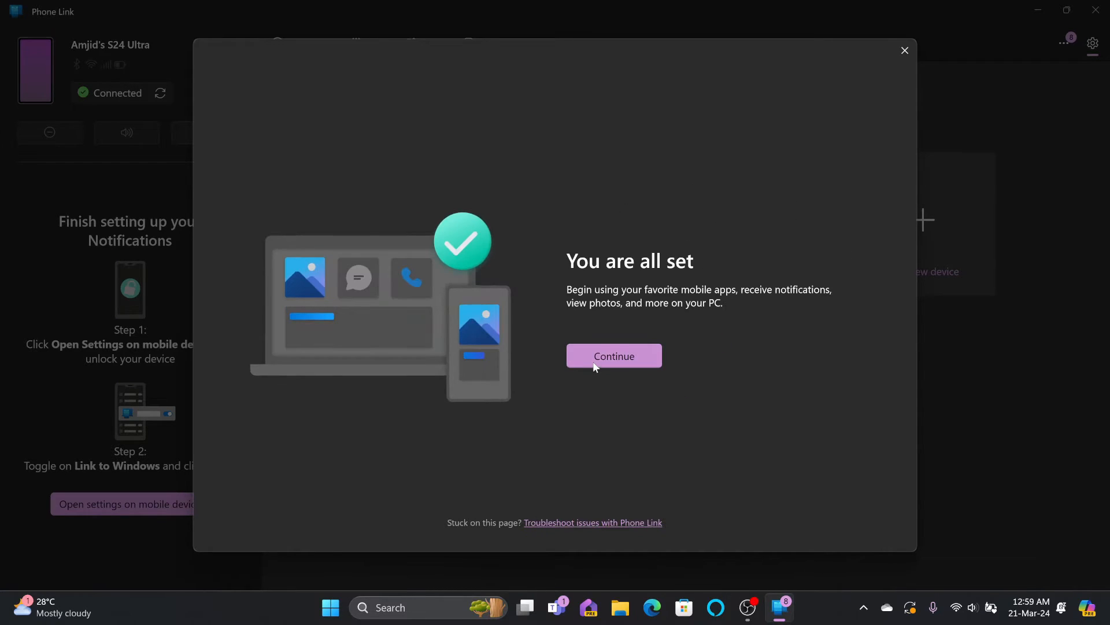
pyautogui.click(614, 356)
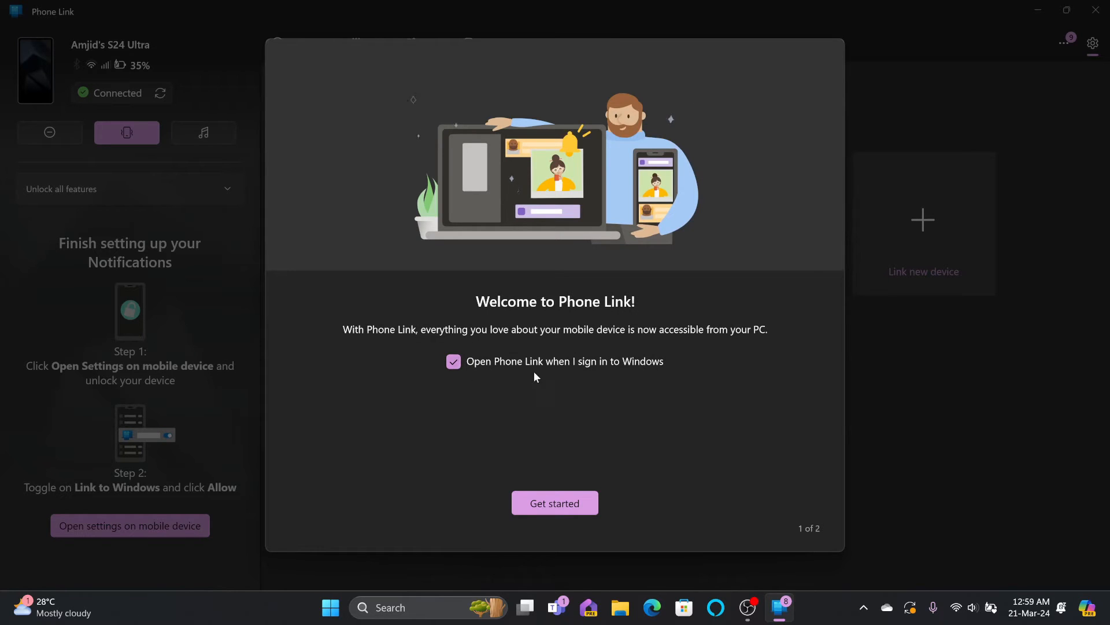
pyautogui.click(555, 502)
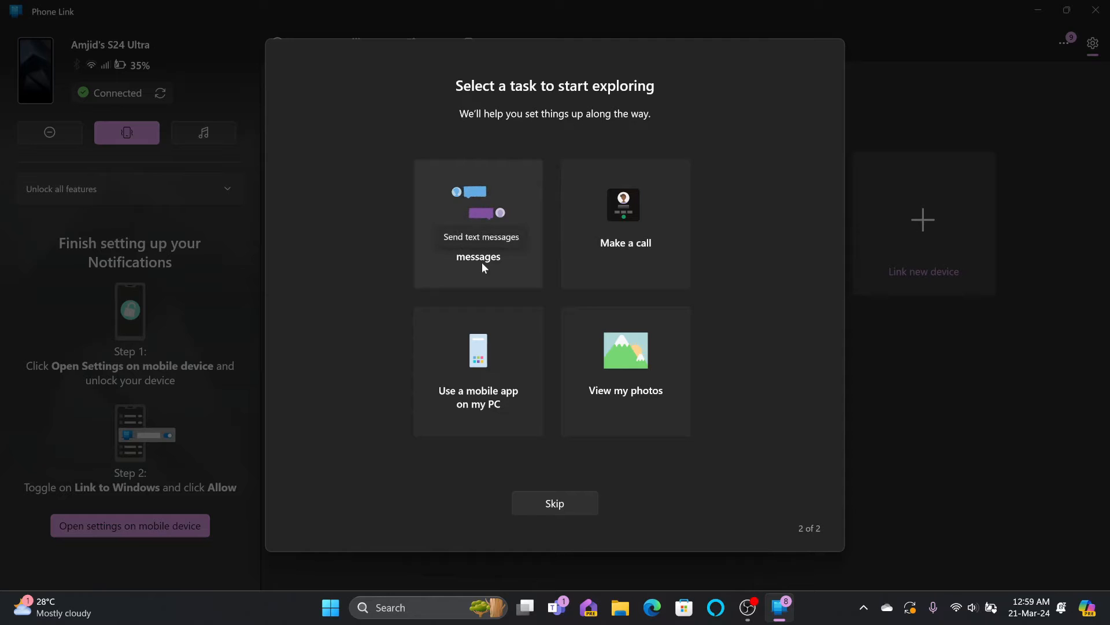
pyautogui.moveTo(489, 329)
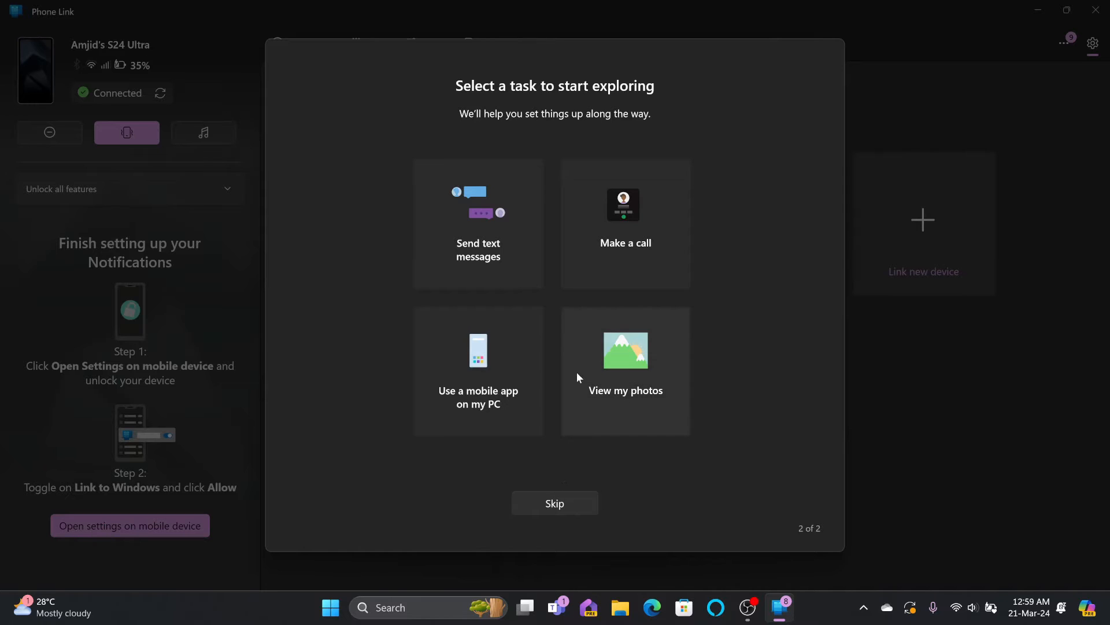
pyautogui.click(555, 502)
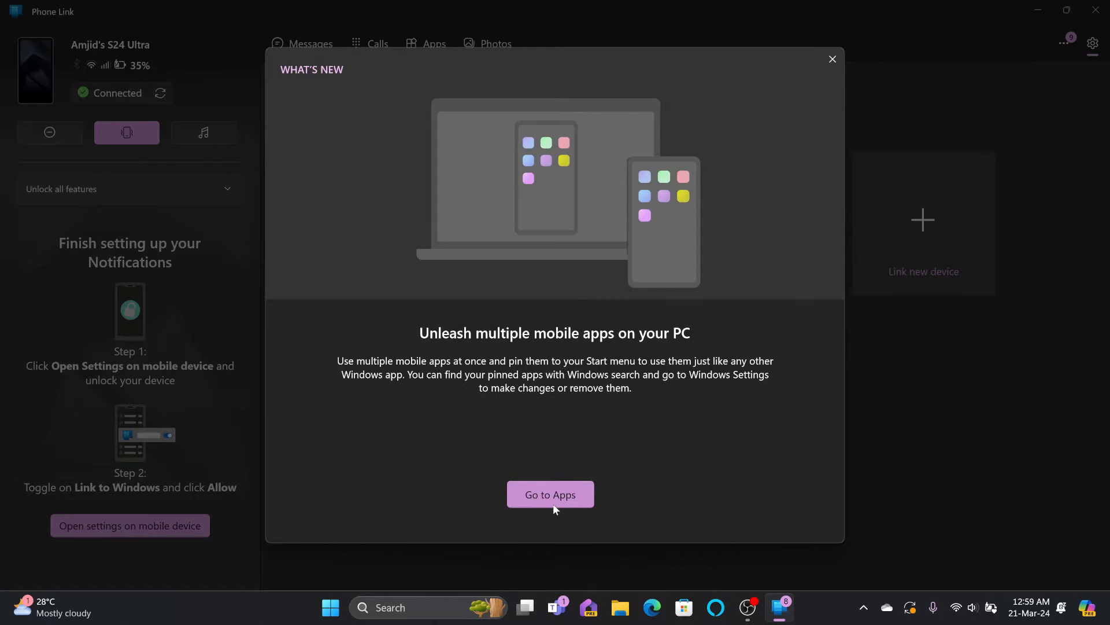
# Go to the Apps tab listing the S24 Ultra's installed mobile apps.
pyautogui.click(551, 494)
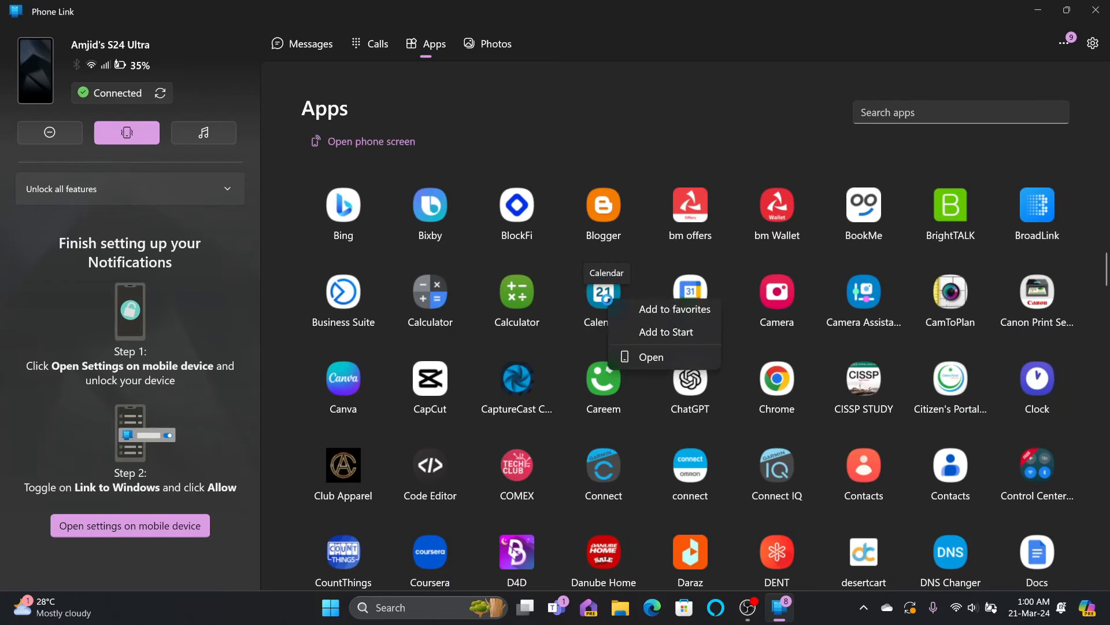
pyautogui.moveTo(652, 375)
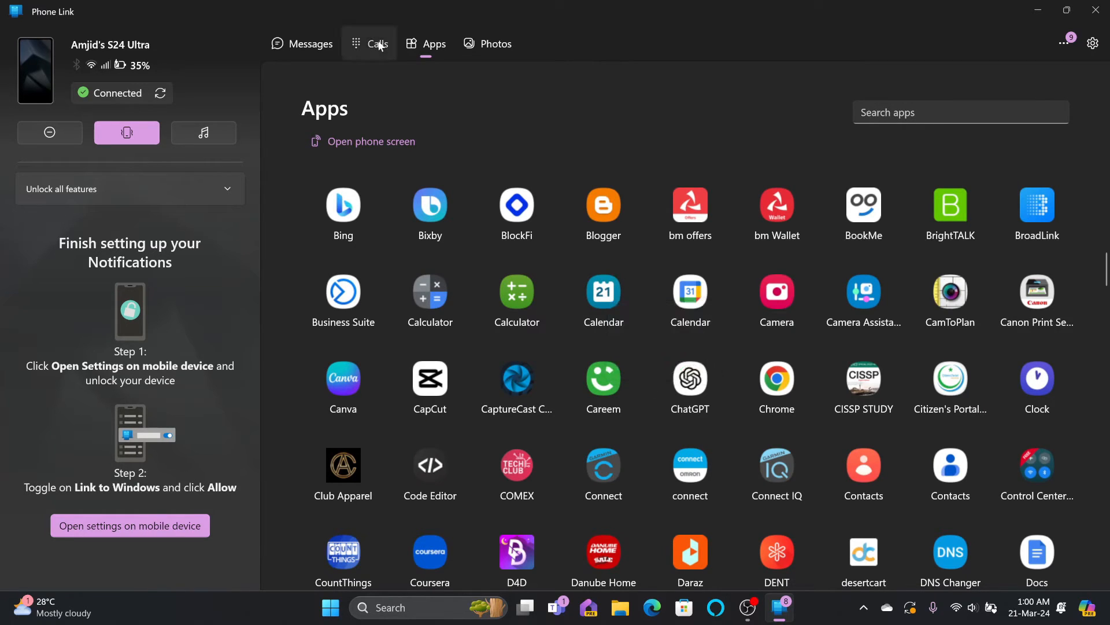
# Pair the phone over Bluetooth, dial a test call to 1234, and grant recent-calls access.
pyautogui.click(378, 44)
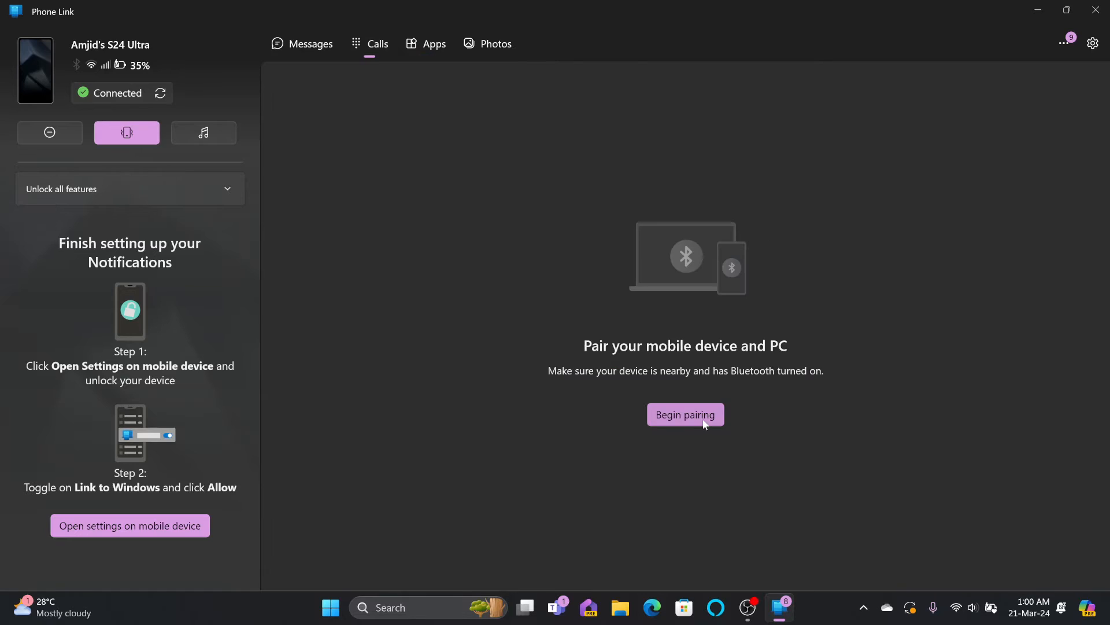
pyautogui.click(686, 415)
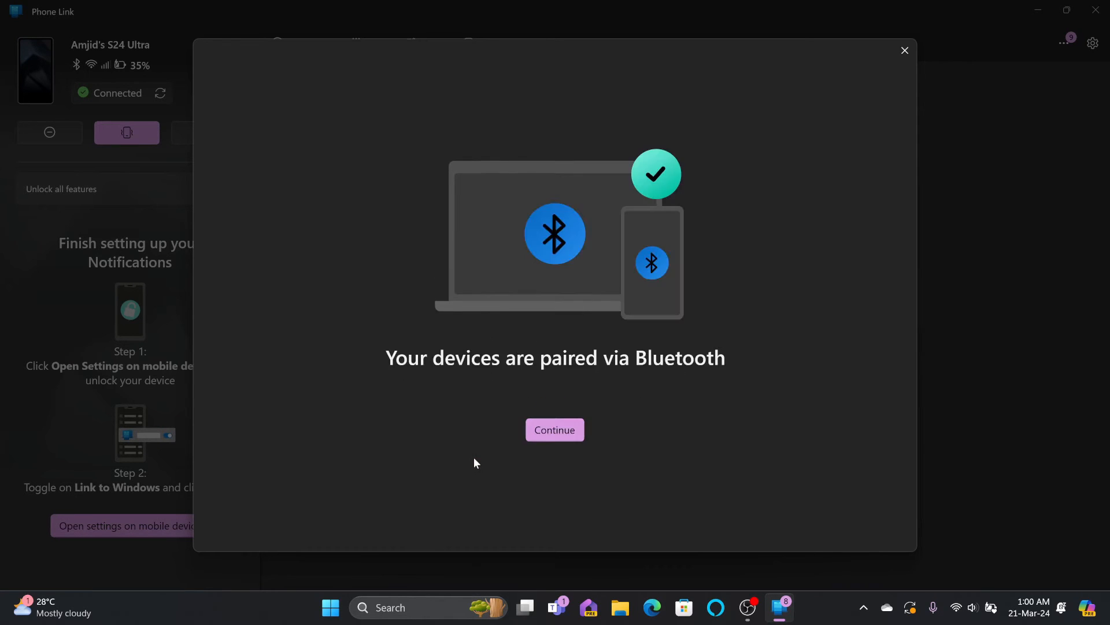
pyautogui.click(554, 429)
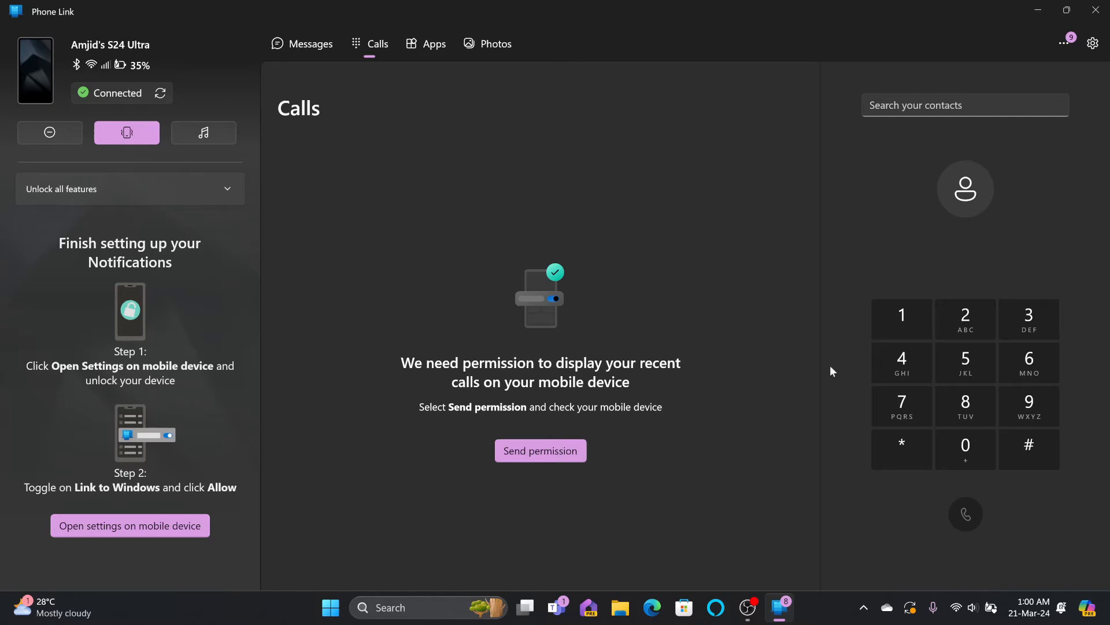
pyautogui.moveTo(956, 410)
pyautogui.write('12')
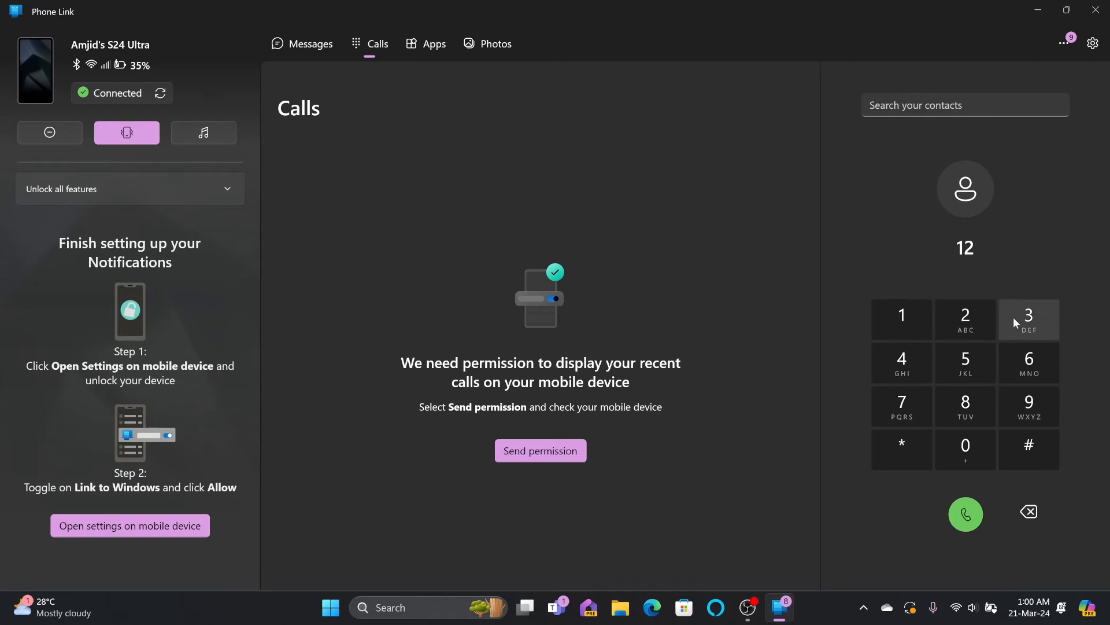
pyautogui.click(965, 513)
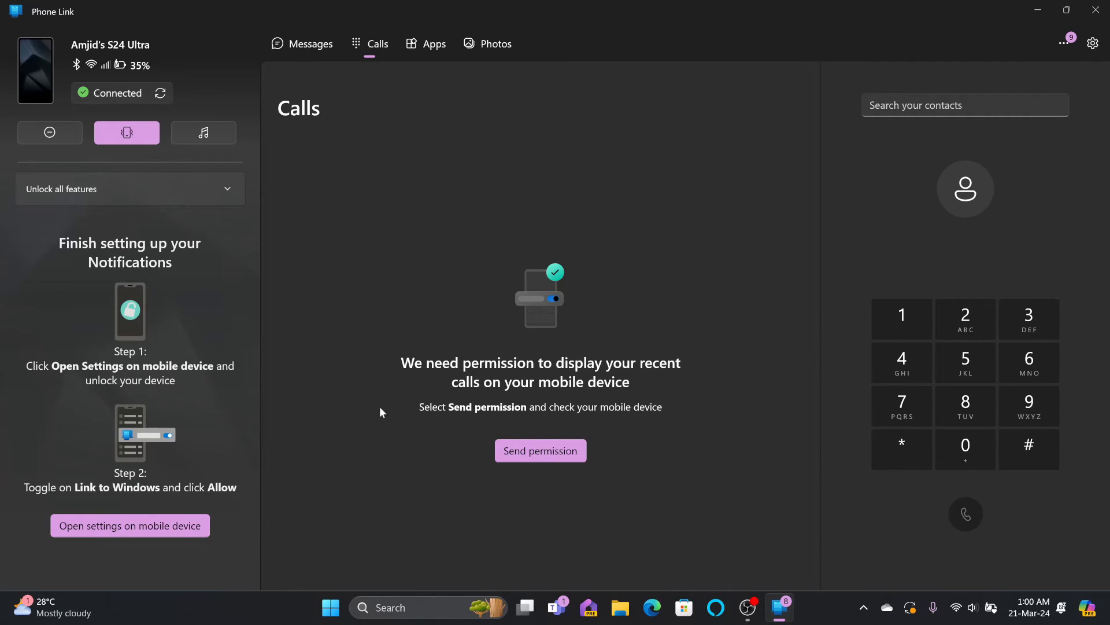
pyautogui.moveTo(595, 389)
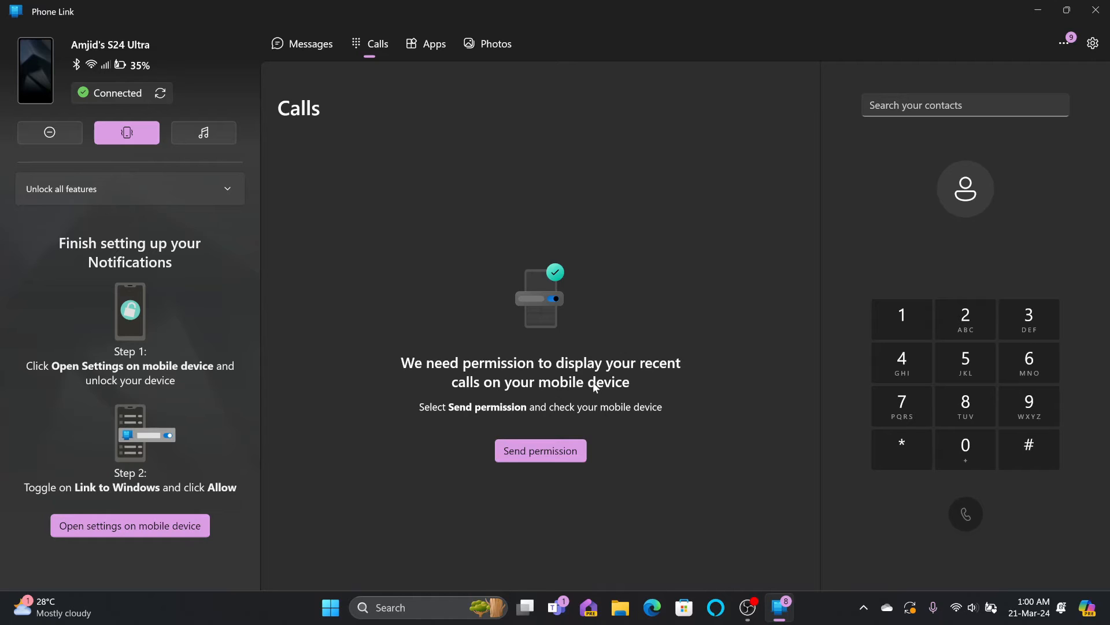
pyautogui.click(541, 450)
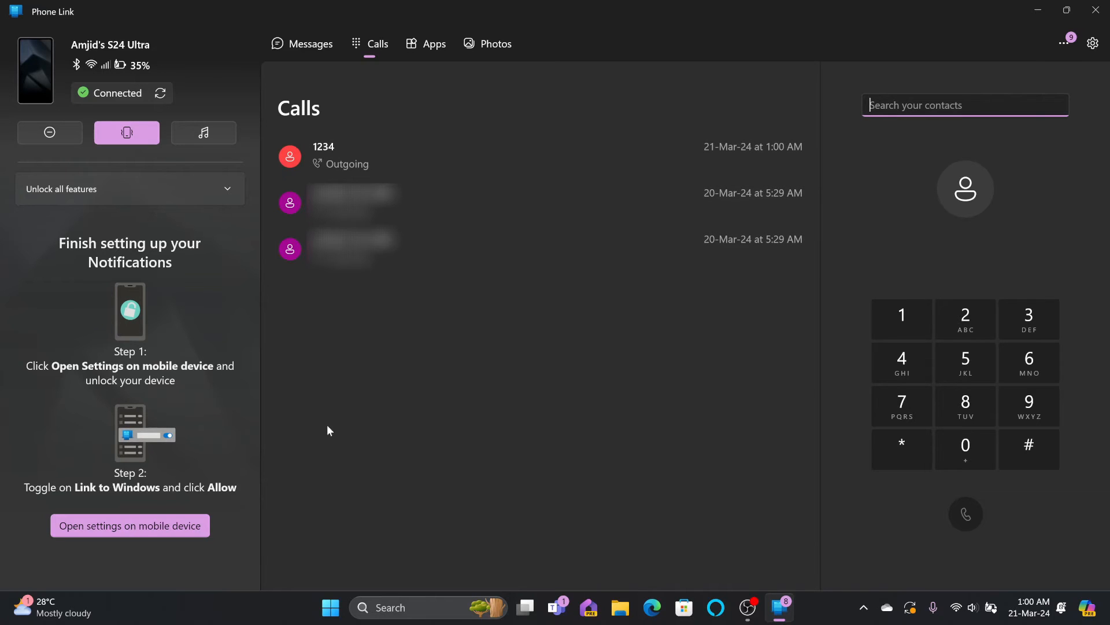
# Clear all notifications, request message access from the phone, then move via Calls to Apps.
pyautogui.click(129, 525)
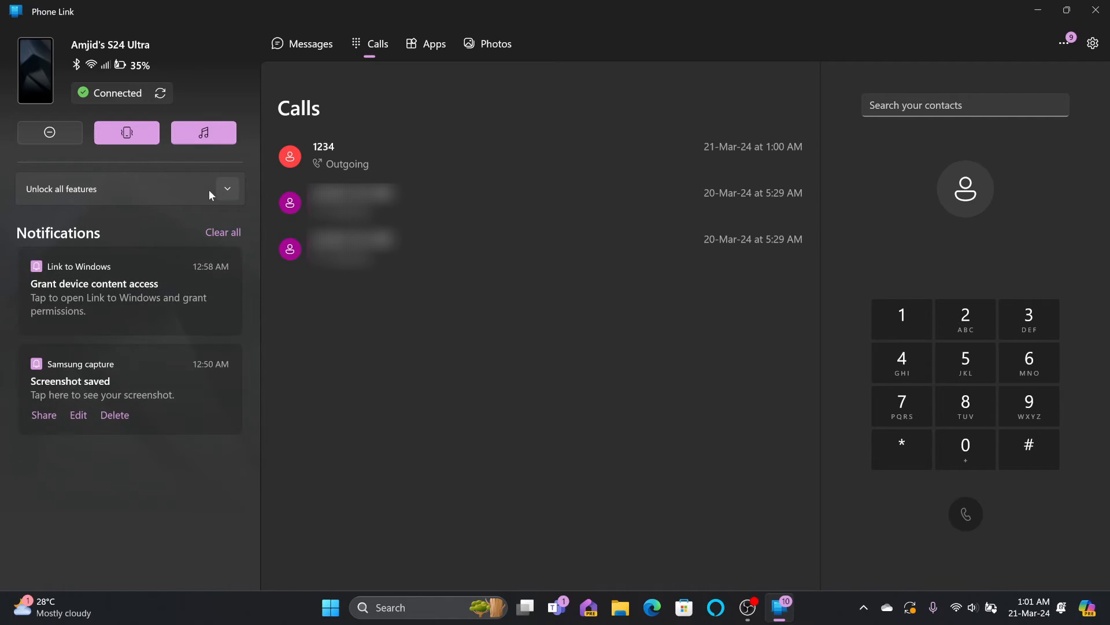
pyautogui.moveTo(66, 424)
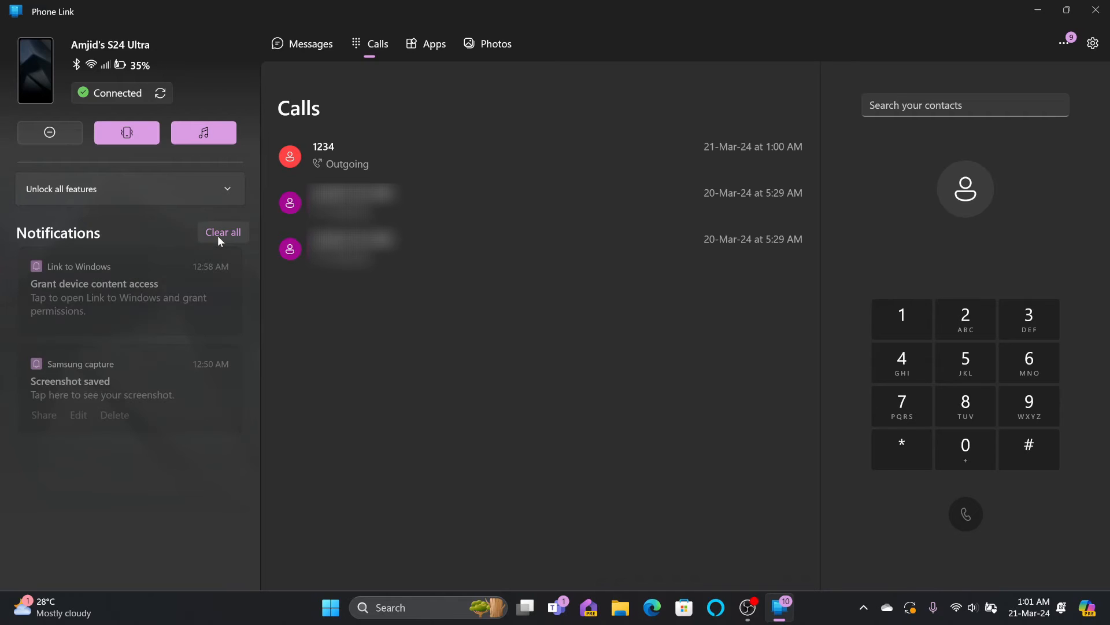
pyautogui.click(311, 44)
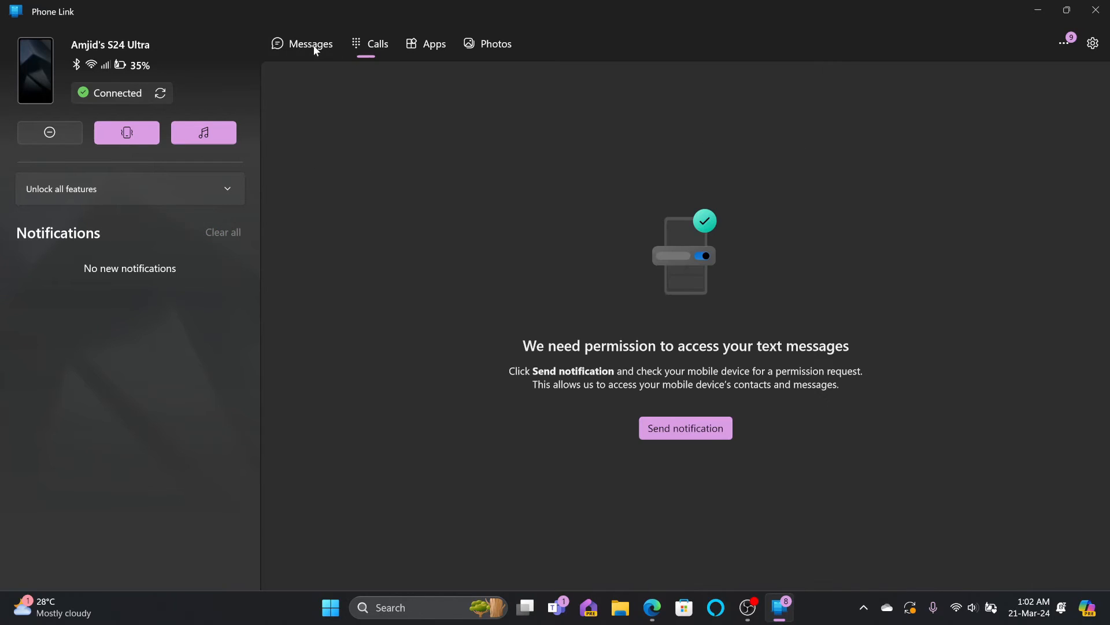
pyautogui.click(686, 428)
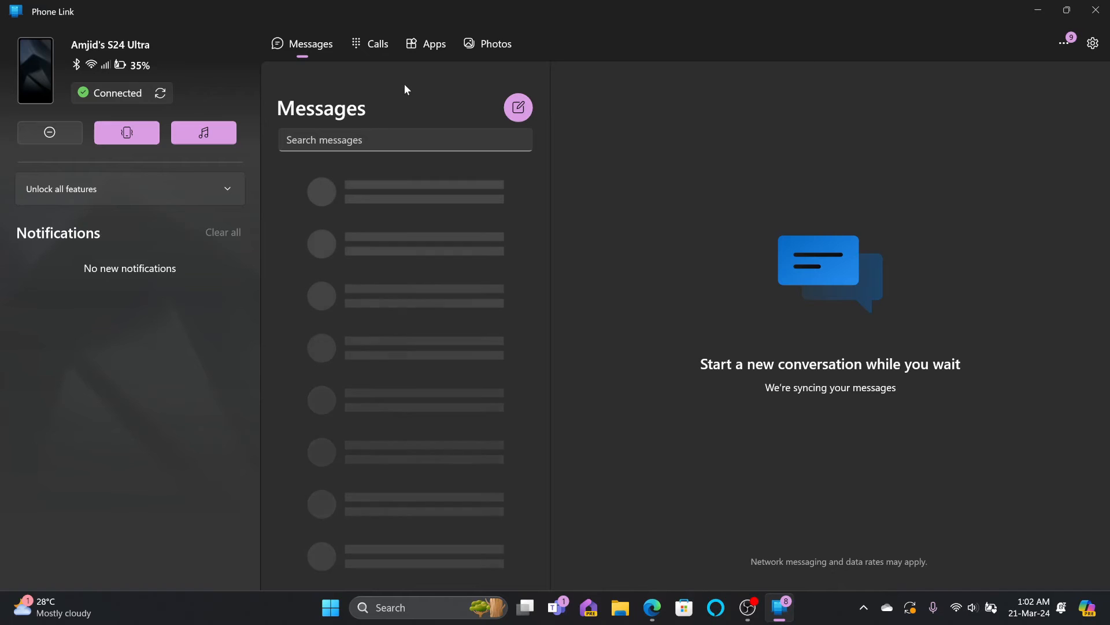
pyautogui.click(378, 43)
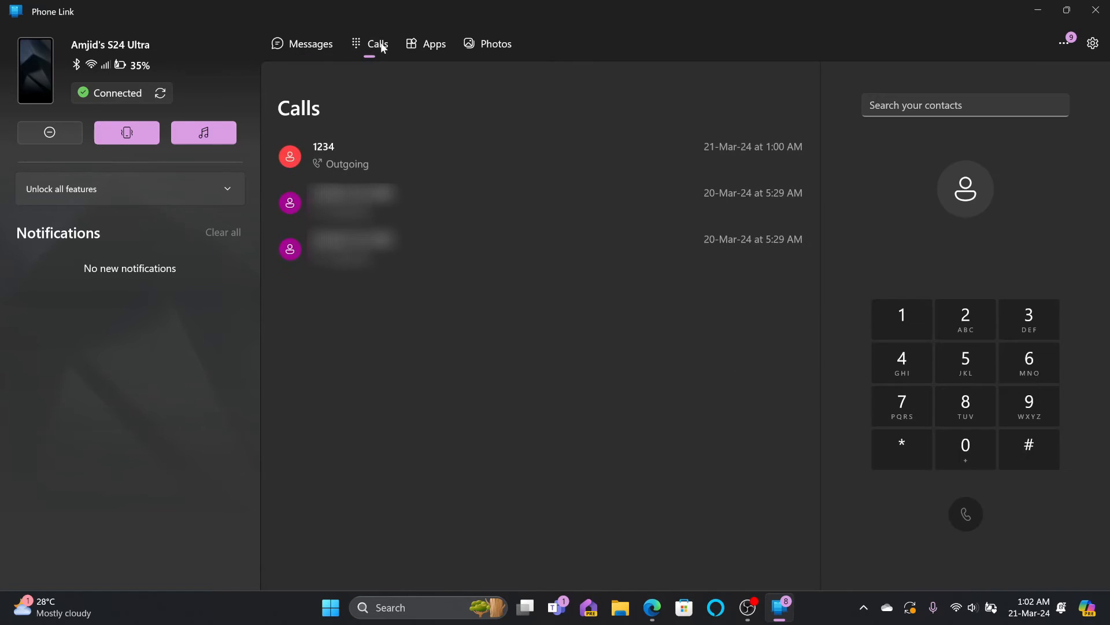
pyautogui.click(434, 44)
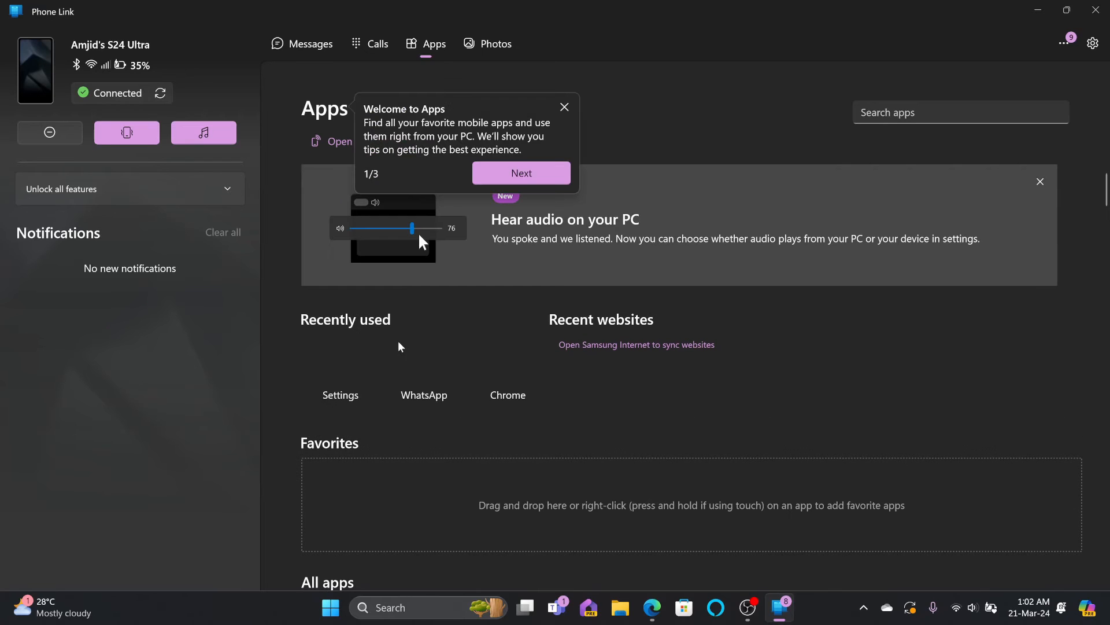
# Dismiss the Apps tip, mirror the S24 Ultra's screen, and scroll through its Settings.
pyautogui.click(565, 107)
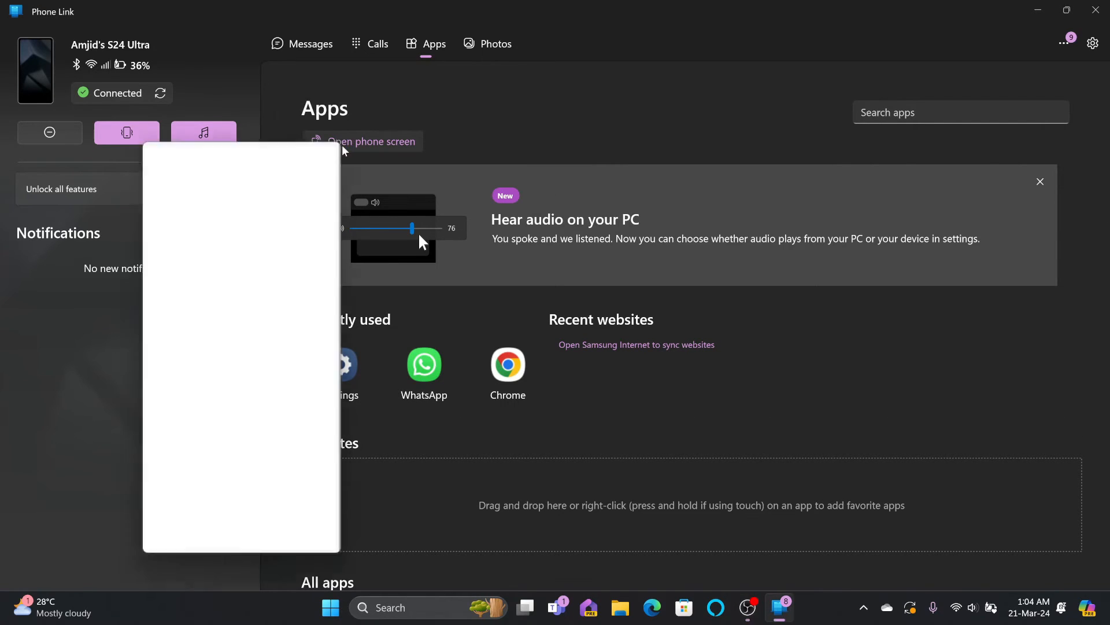
pyautogui.click(371, 141)
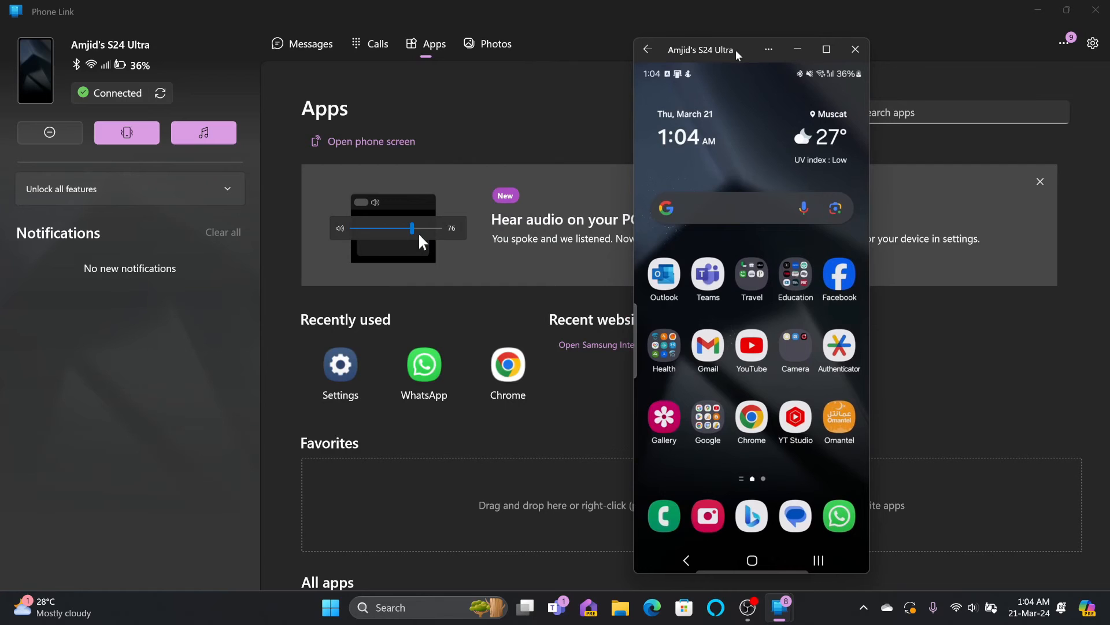
pyautogui.moveTo(737, 475)
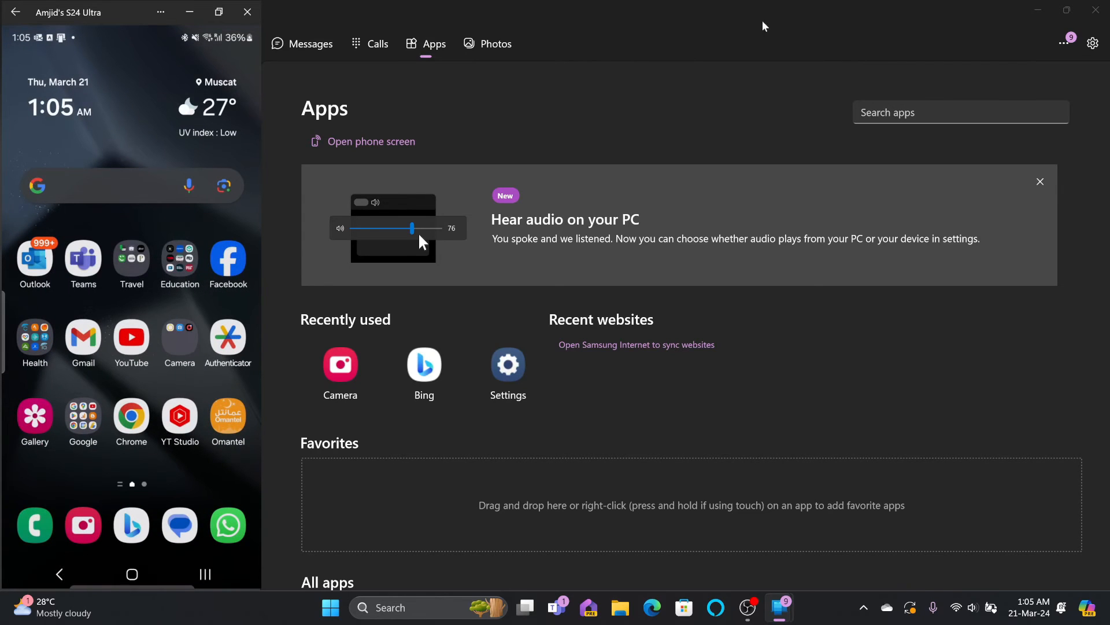
pyautogui.moveTo(135, 202)
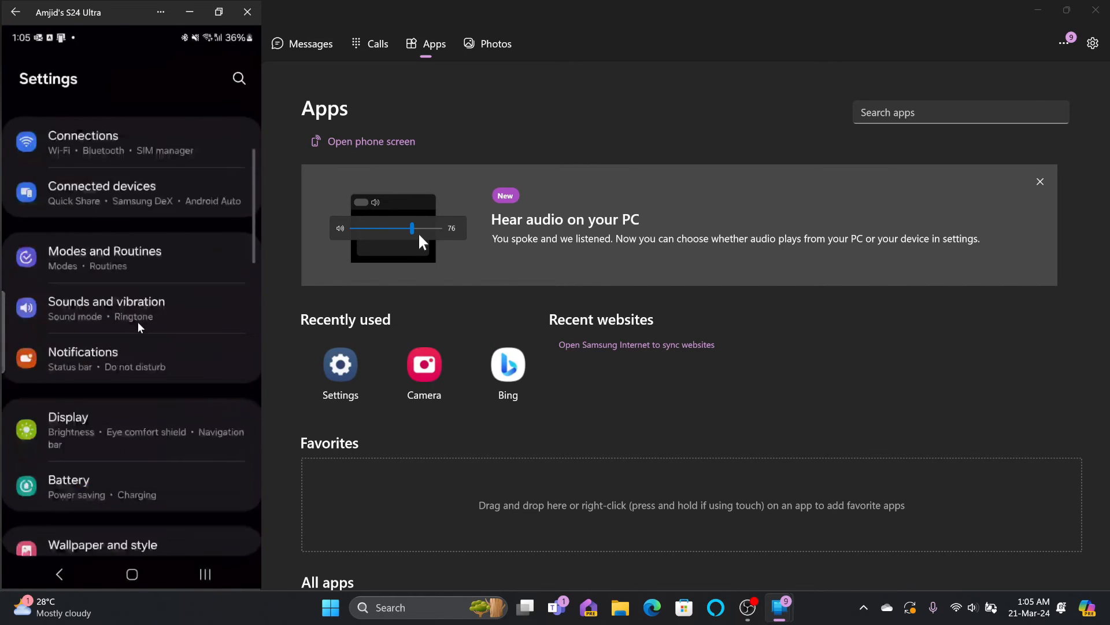
pyautogui.scroll(-3)
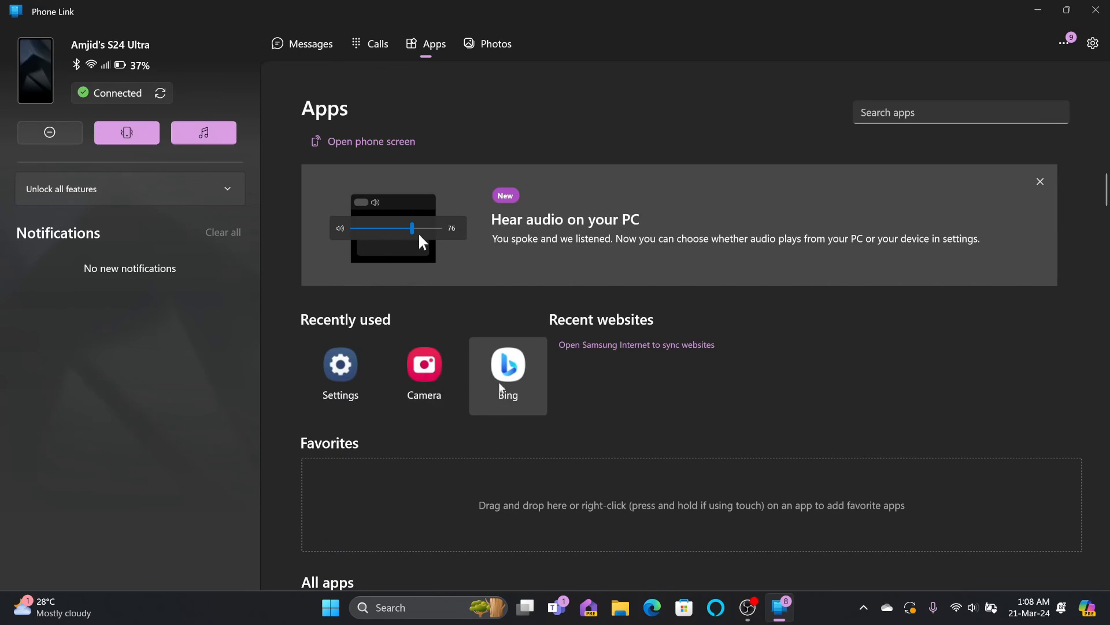
# Launch Bing from Recently used, continue past the save-your-work prompt, and restore Phone Link.
pyautogui.click(507, 365)
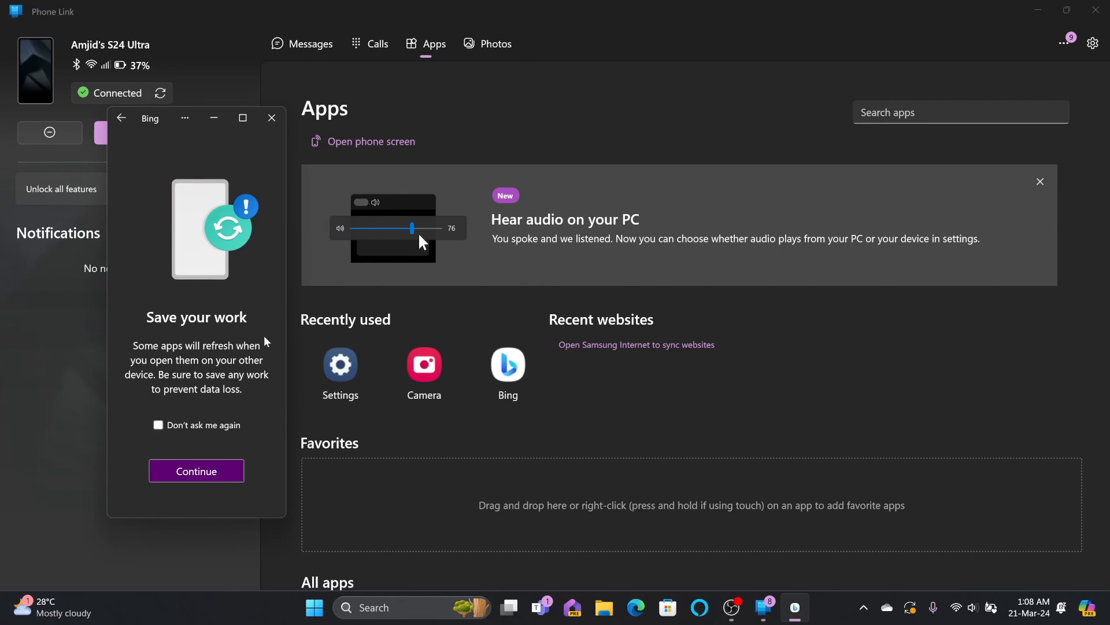
pyautogui.click(196, 471)
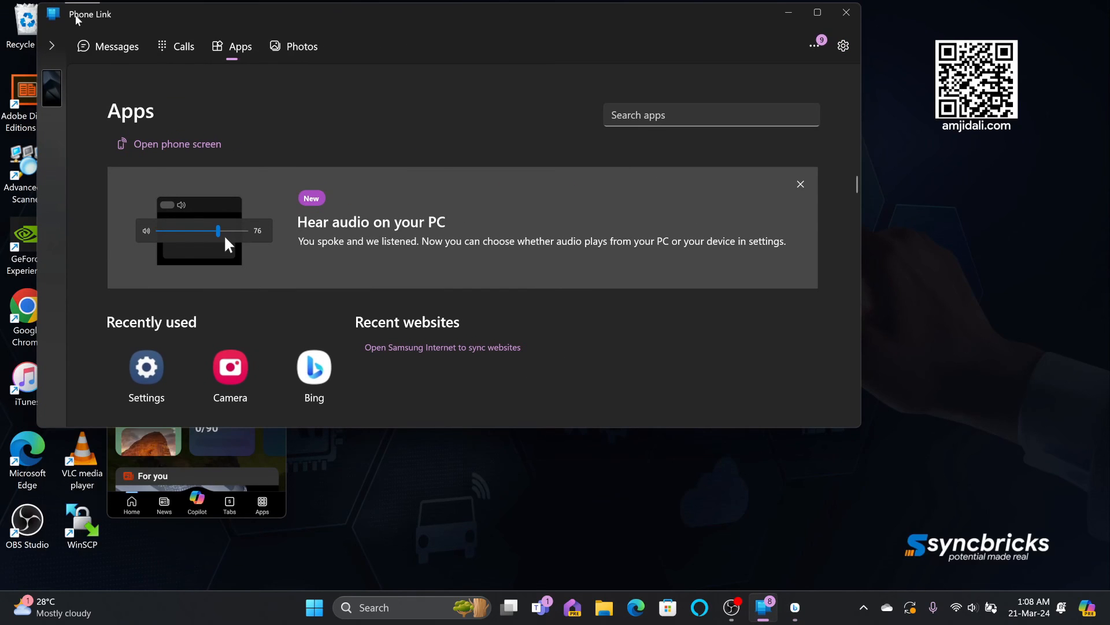
pyautogui.click(817, 12)
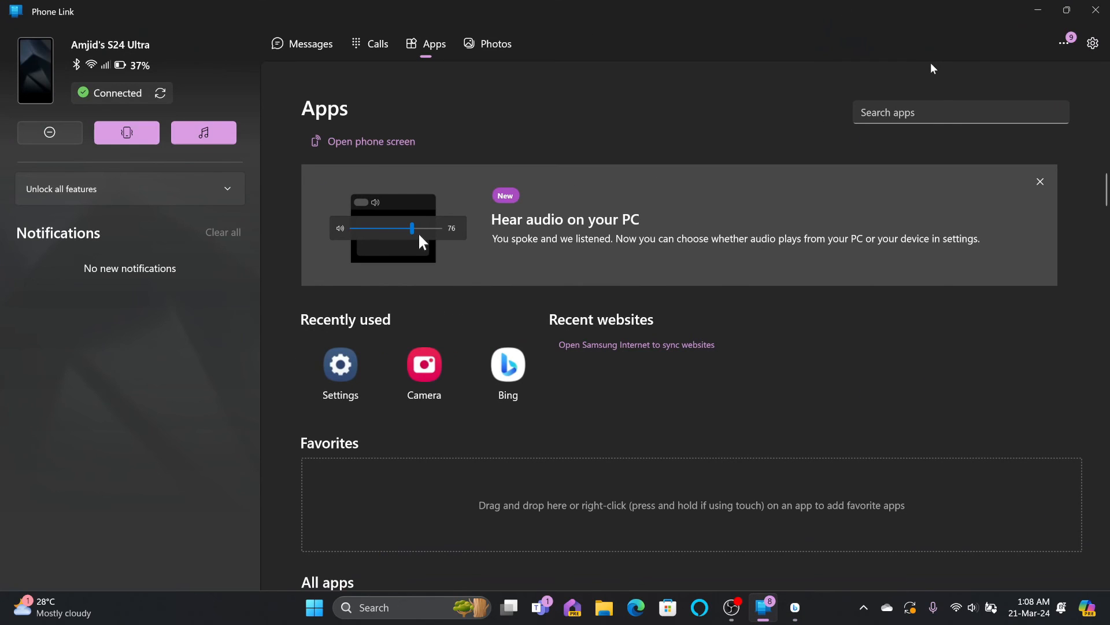
pyautogui.moveTo(928, 74)
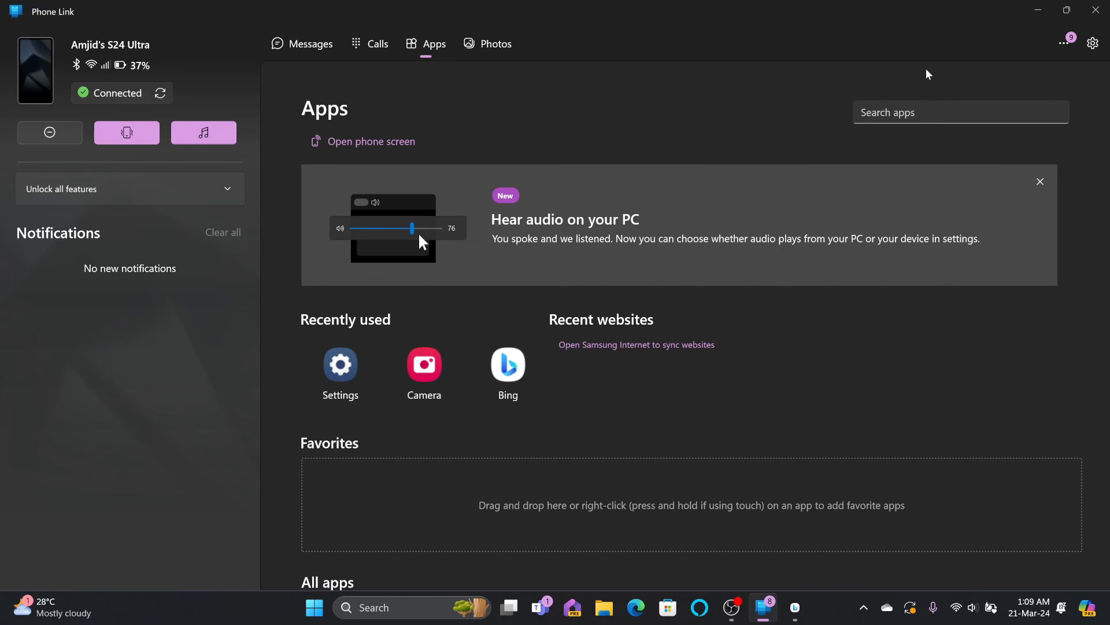